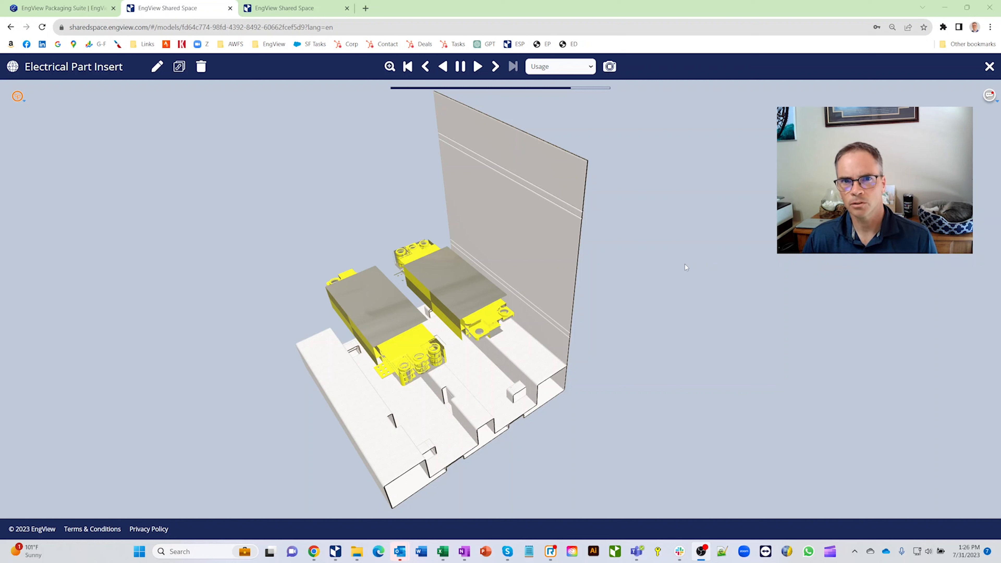
pyautogui.moveTo(690, 272)
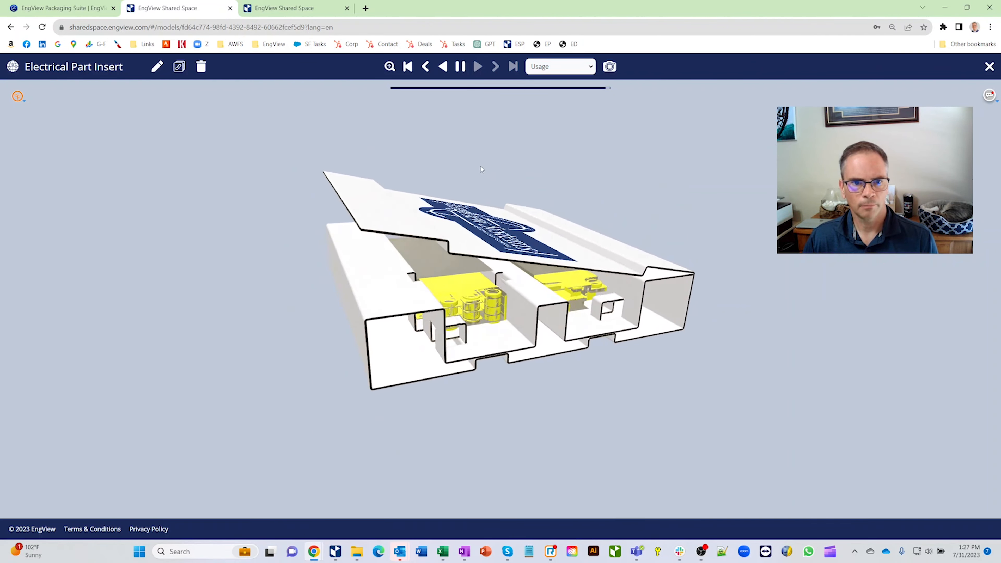
# - Switch to the EngView website home page announcing version 2023 with cloud Shared Space
pyautogui.click(60, 8)
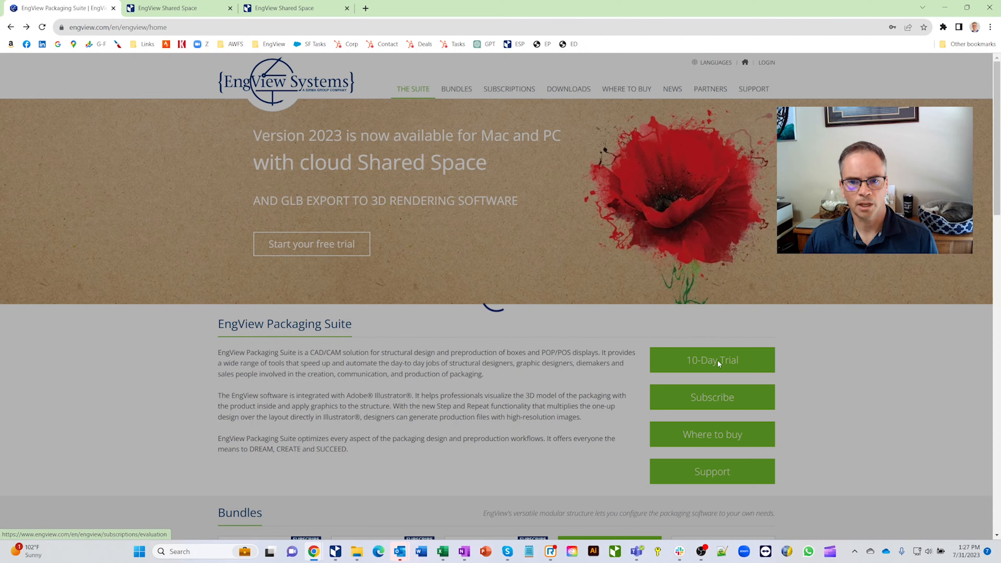
# - Bring up the 10-Day Free Trial evaluation registration form
pyautogui.click(712, 360)
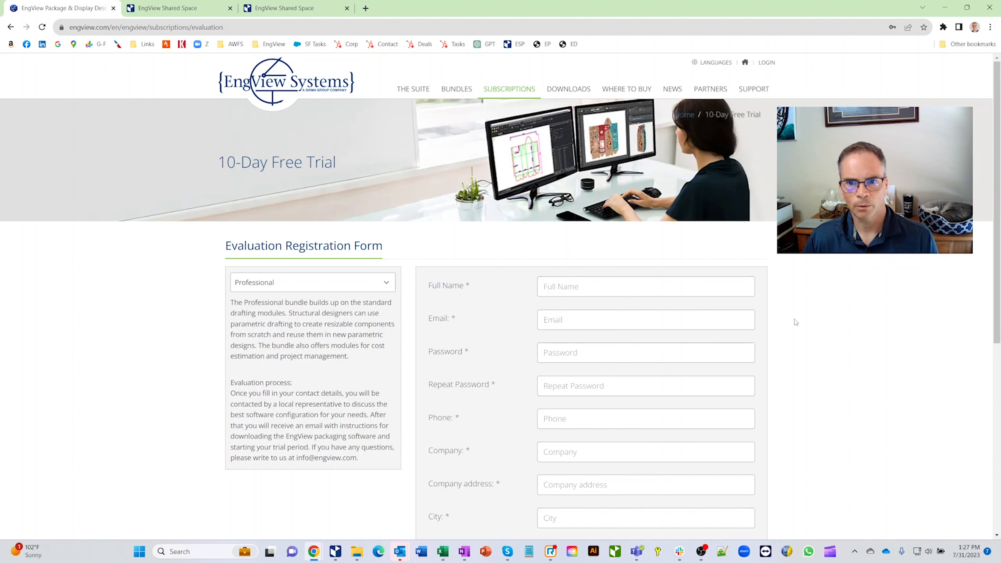
pyautogui.moveTo(802, 323)
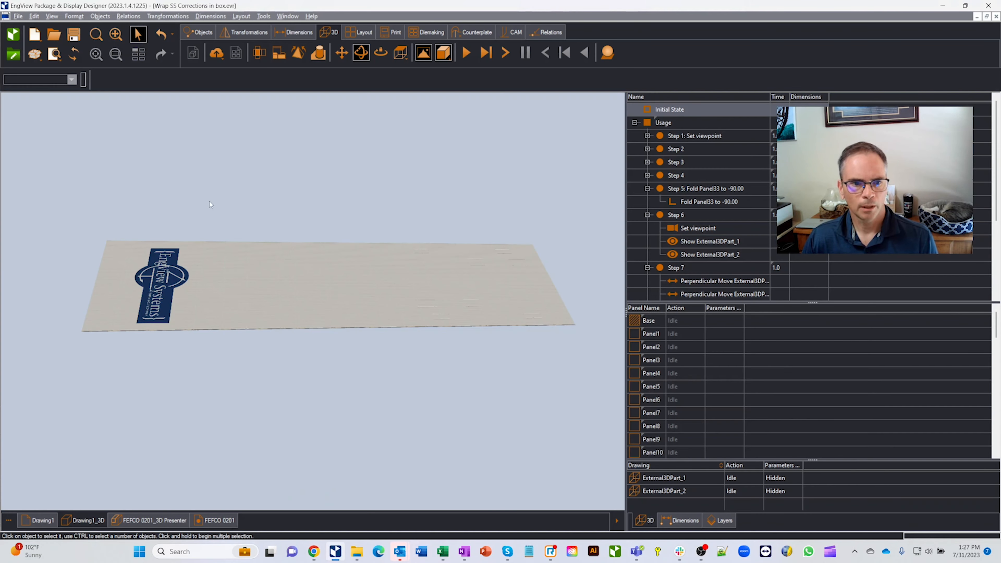
# - Show the flat Drawing1 insert layout with its main, panel and support parameters
pyautogui.click(43, 520)
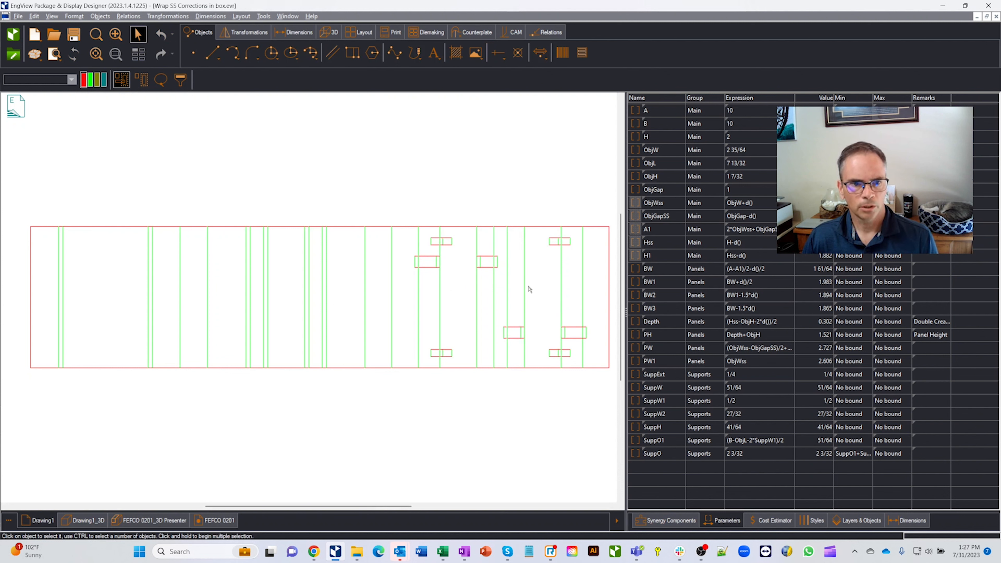
pyautogui.moveTo(407, 286)
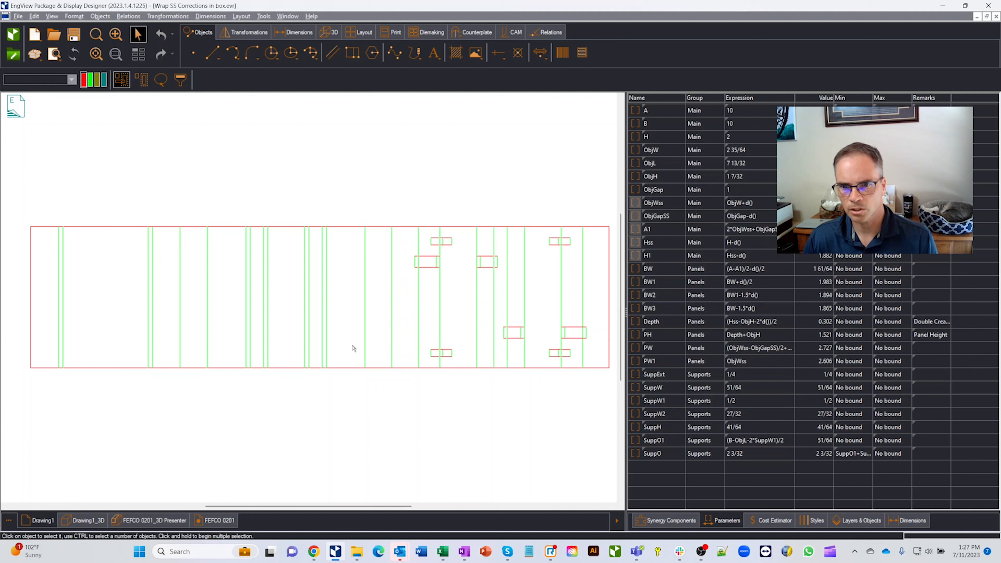
pyautogui.click(363, 310)
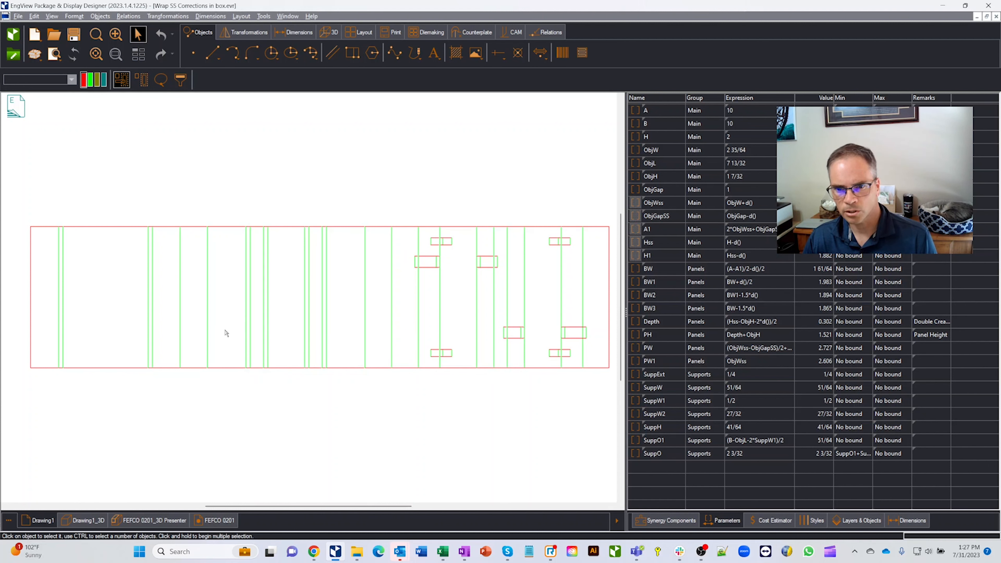
pyautogui.moveTo(273, 416)
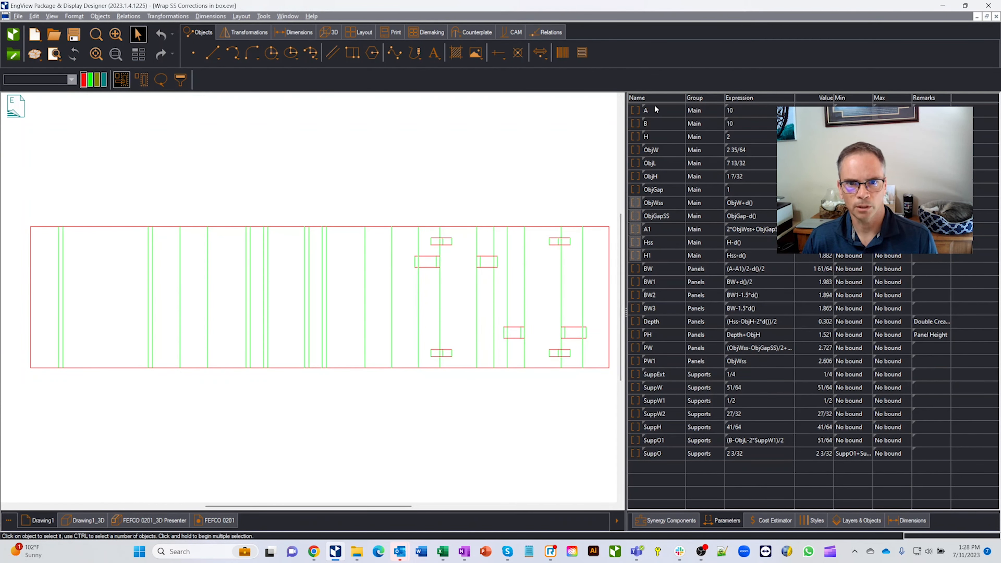
pyautogui.click(656, 110)
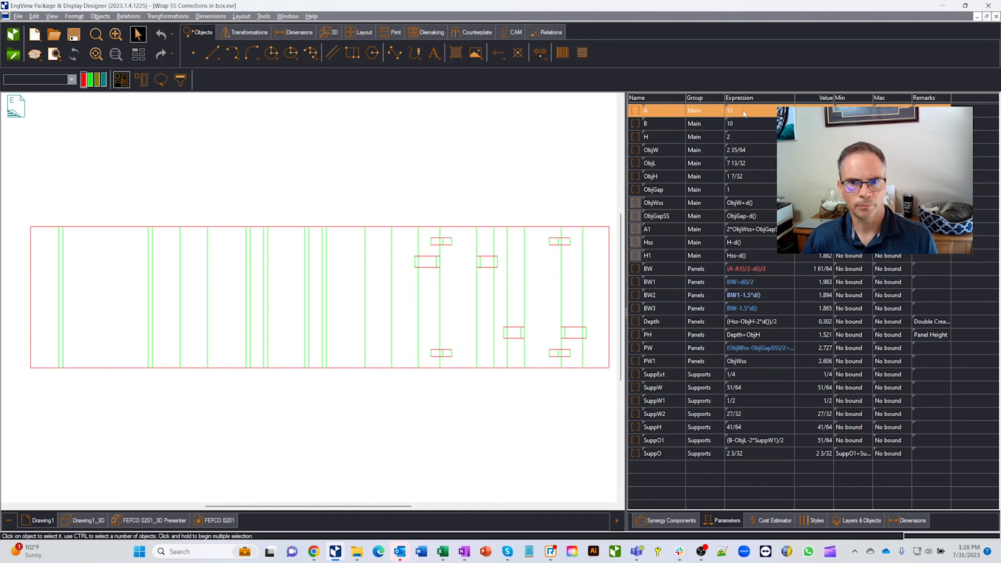
pyautogui.moveTo(653, 124)
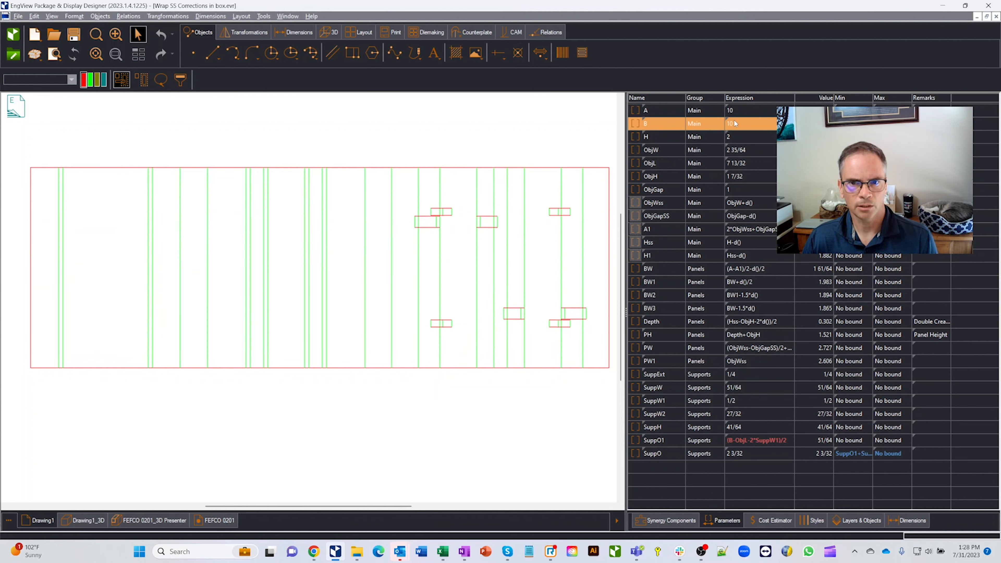
pyautogui.click(663, 137)
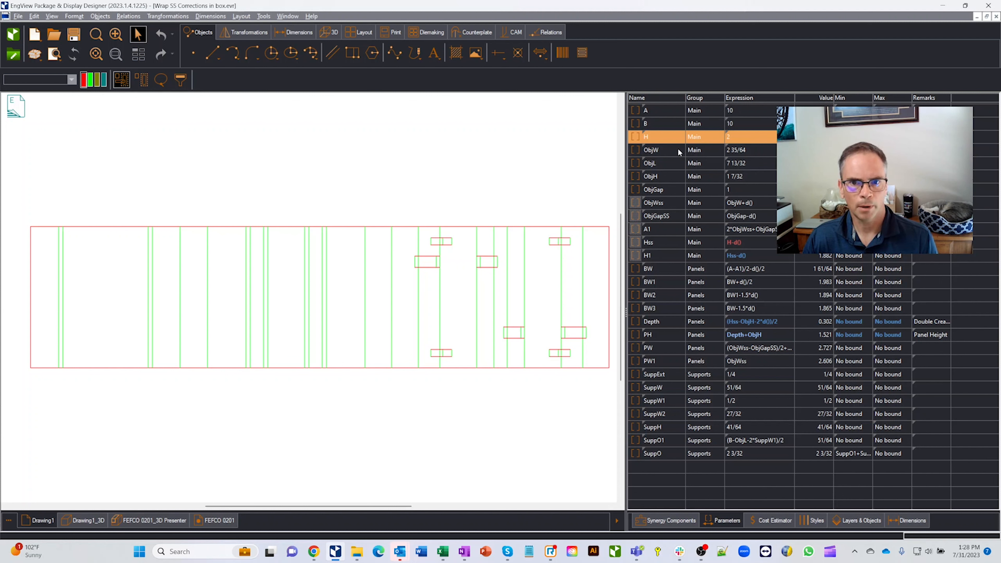
pyautogui.click(650, 150)
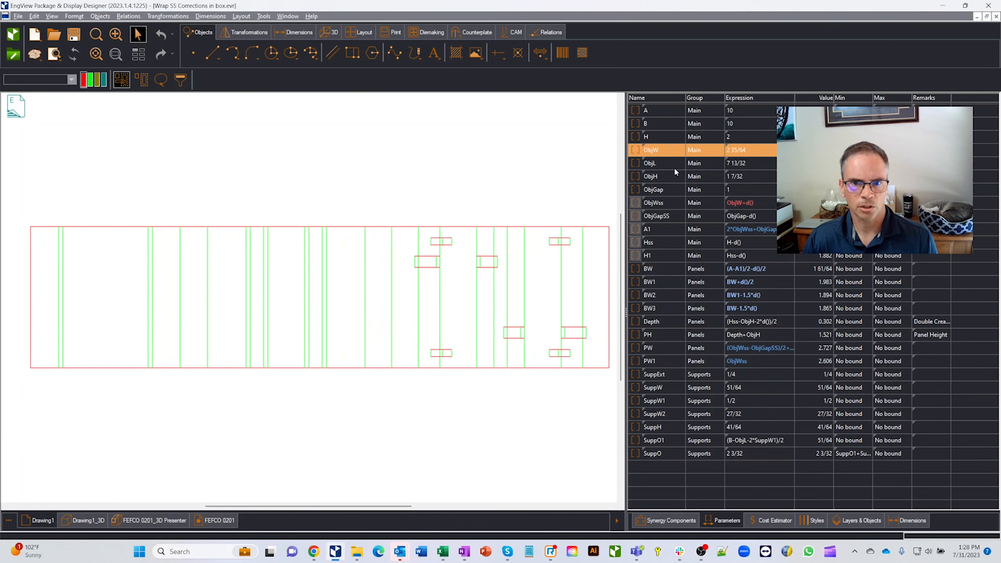
pyautogui.click(650, 163)
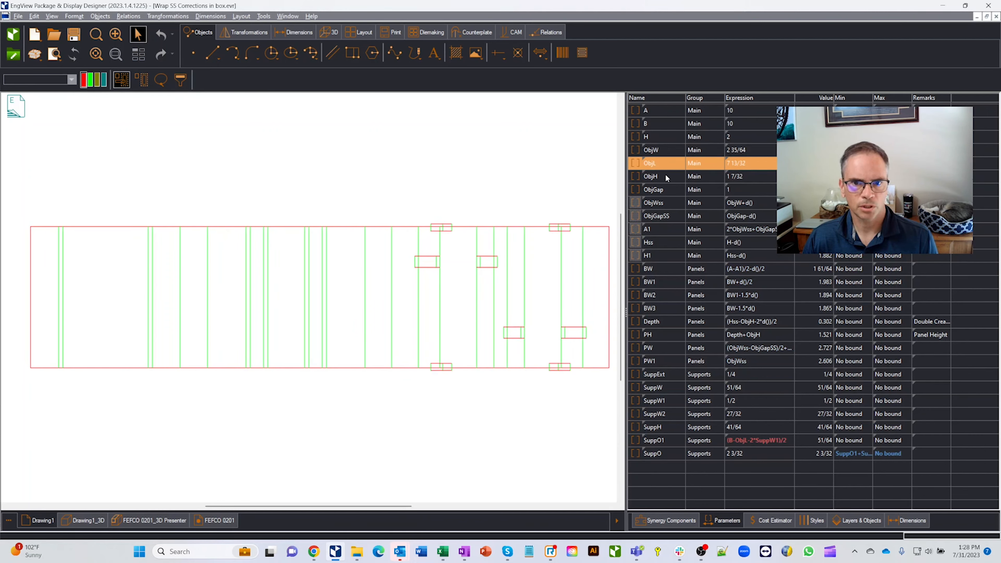
pyautogui.click(657, 176)
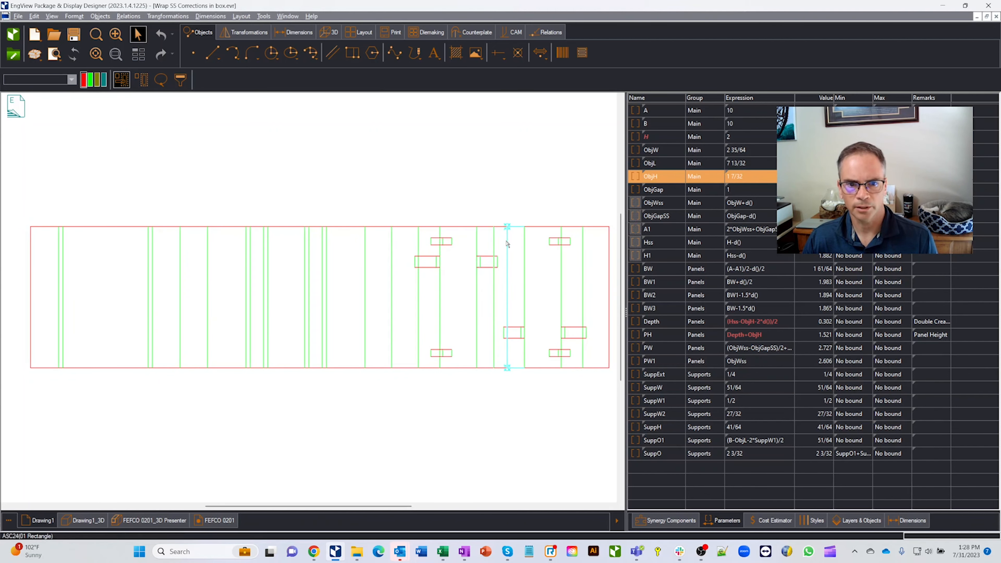
pyautogui.click(86, 520)
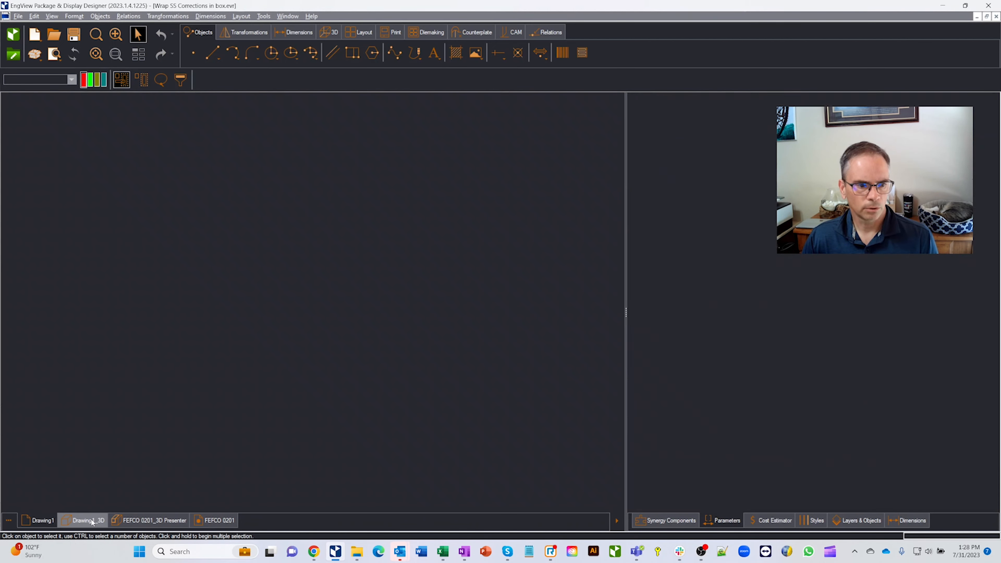
# - Show the Drawing1_3D insert and pause its fold animation
pyautogui.click(89, 520)
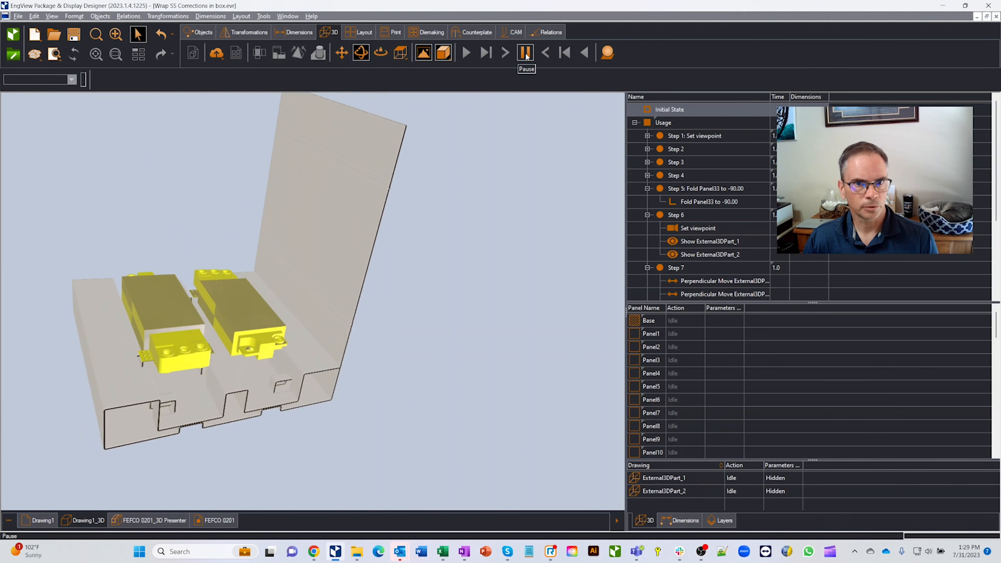
pyautogui.click(466, 52)
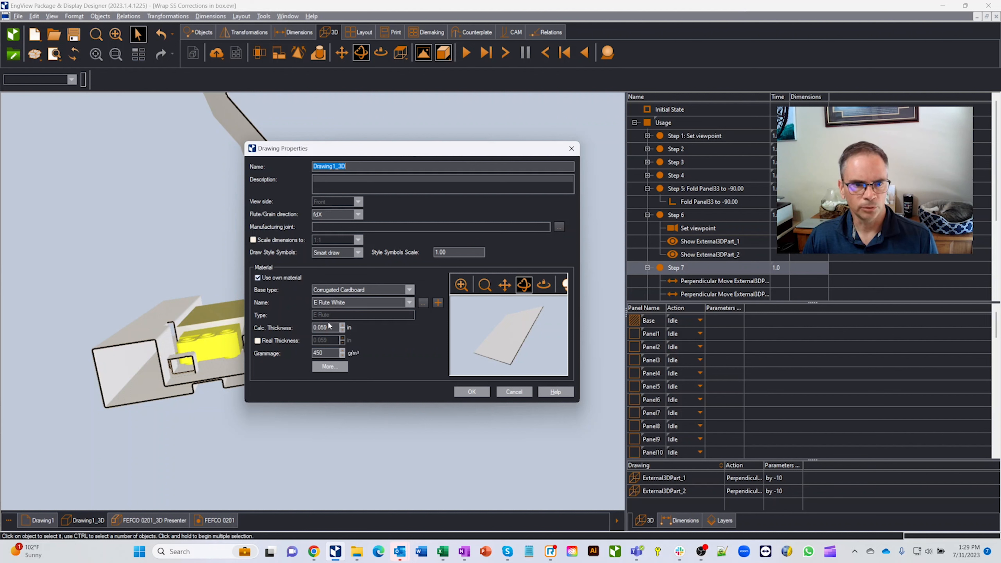
# - Set the insert's material to C Flute White from the material list
pyautogui.click(409, 302)
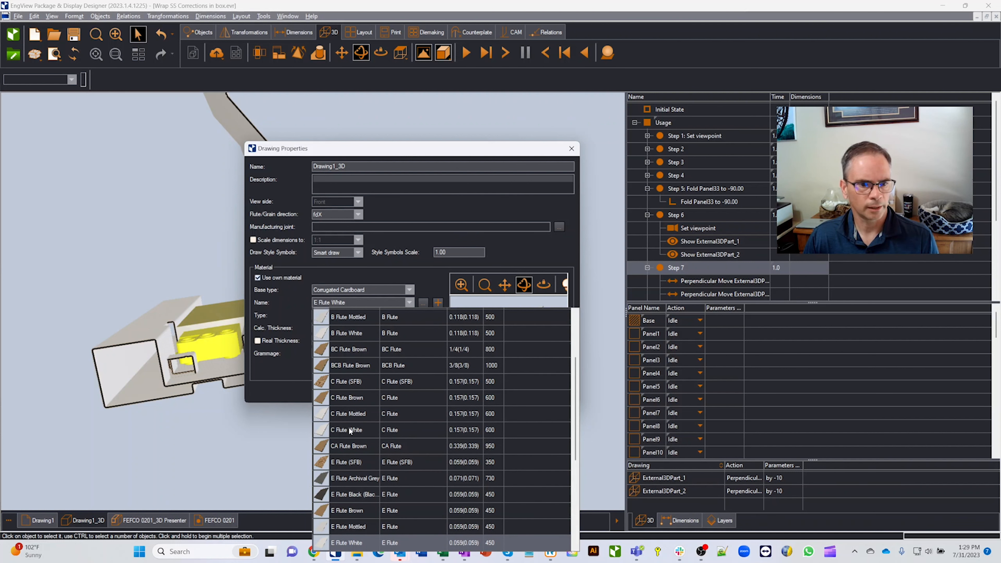
pyautogui.moveTo(357, 431)
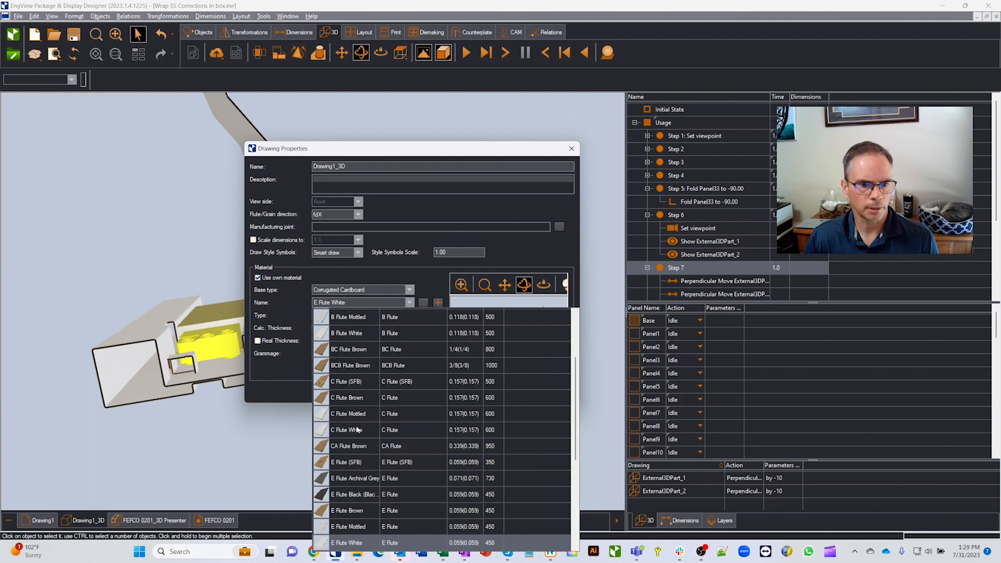
pyautogui.click(571, 149)
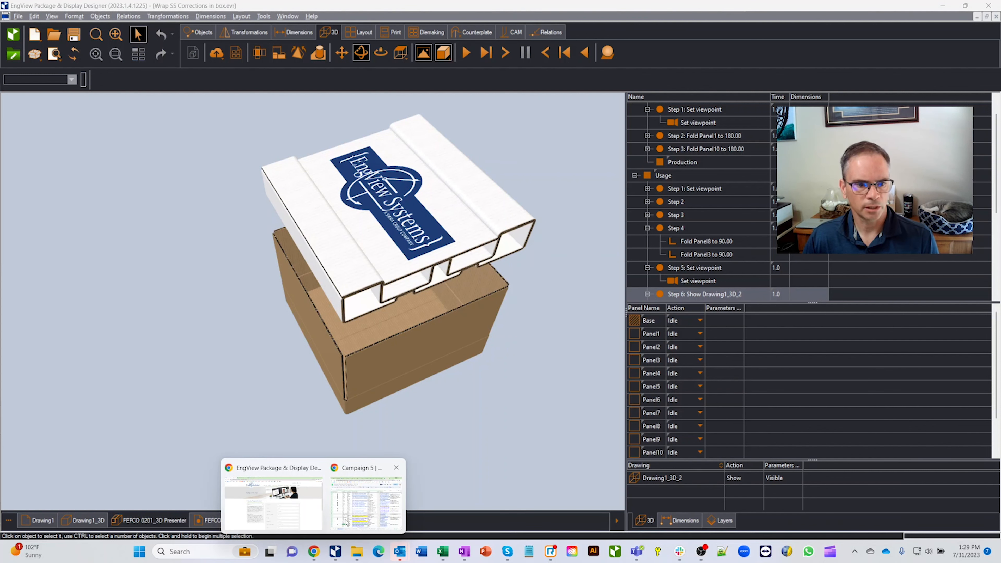
# - Switch to the shared 'Ele Insert in box' model in Shared Space
pyautogui.click(294, 8)
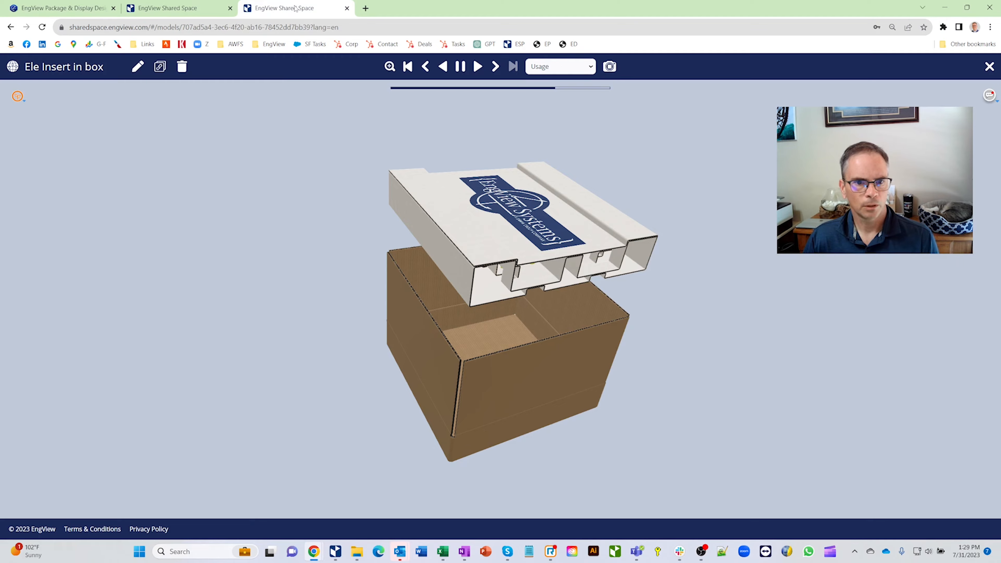